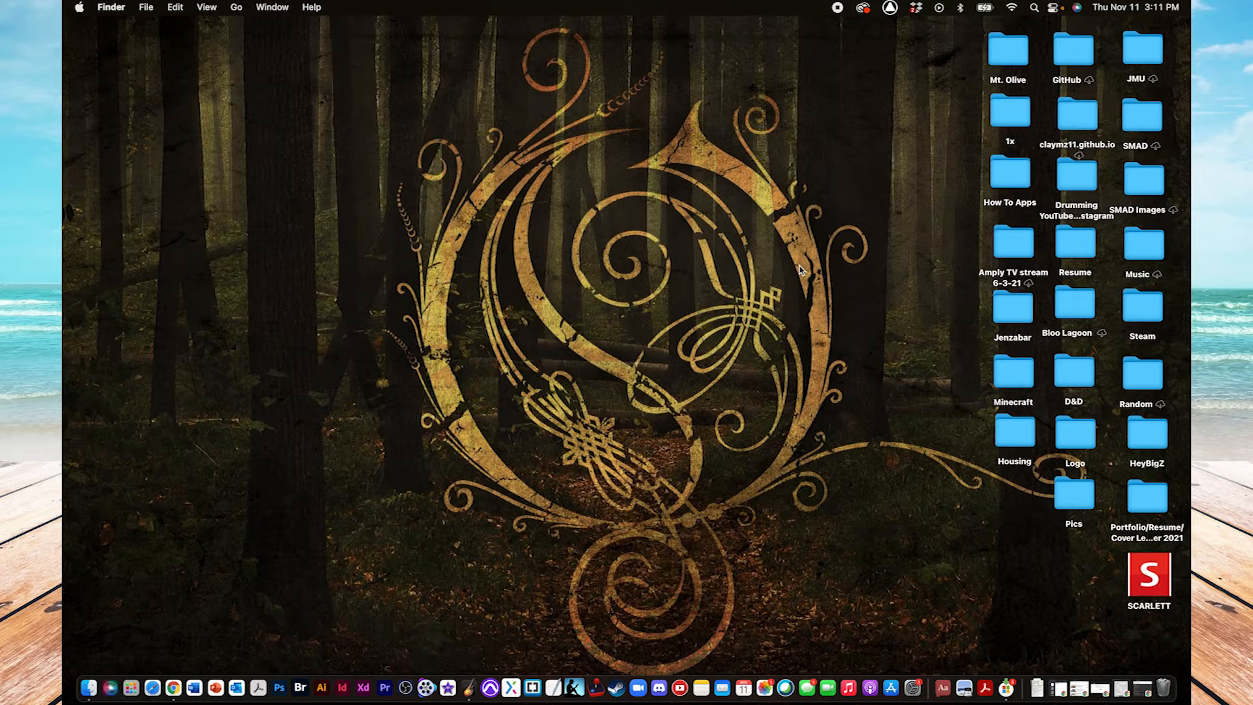
mouse_move(339, 312)
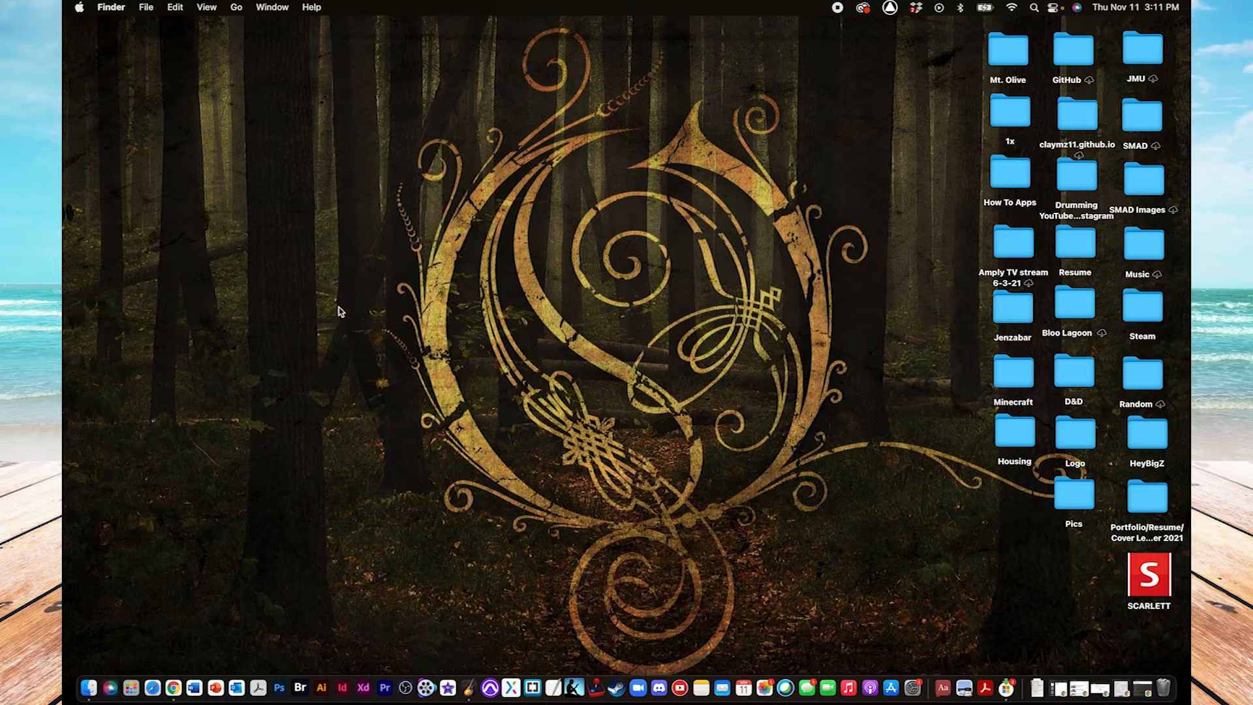
mouse_move(149, 198)
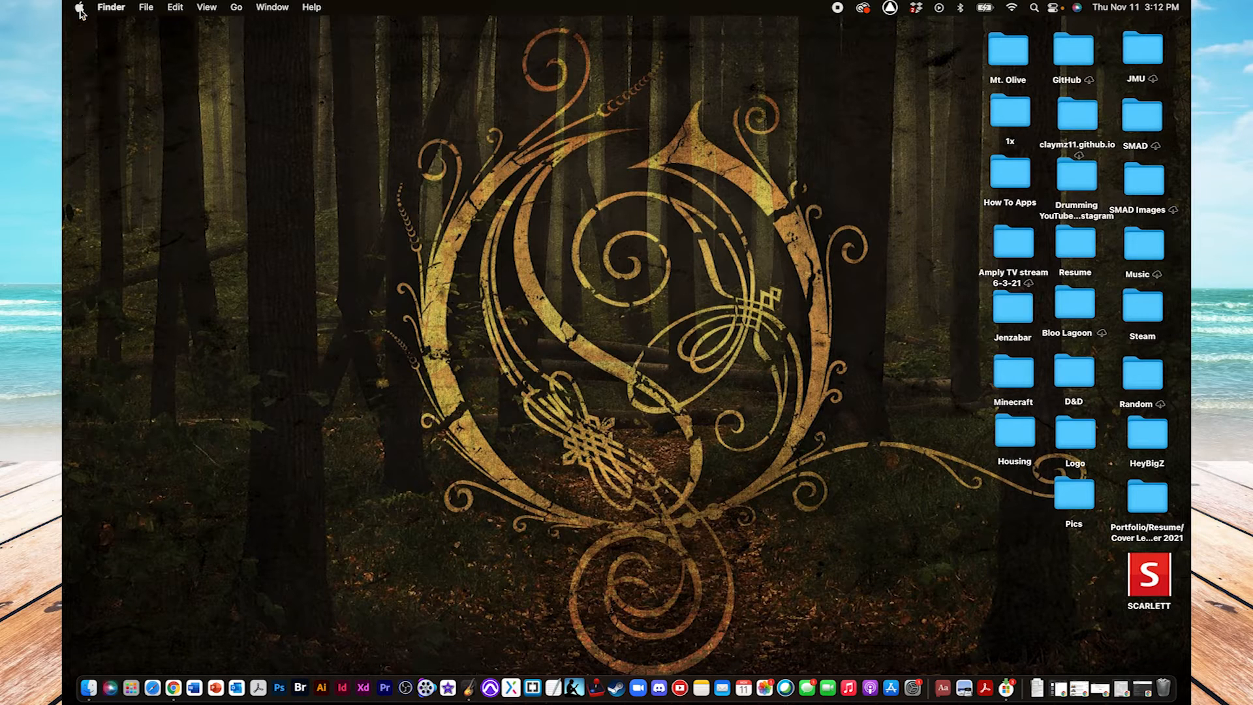
Launch System Preferences from the Apple menu to show all preference categories.
click(79, 7)
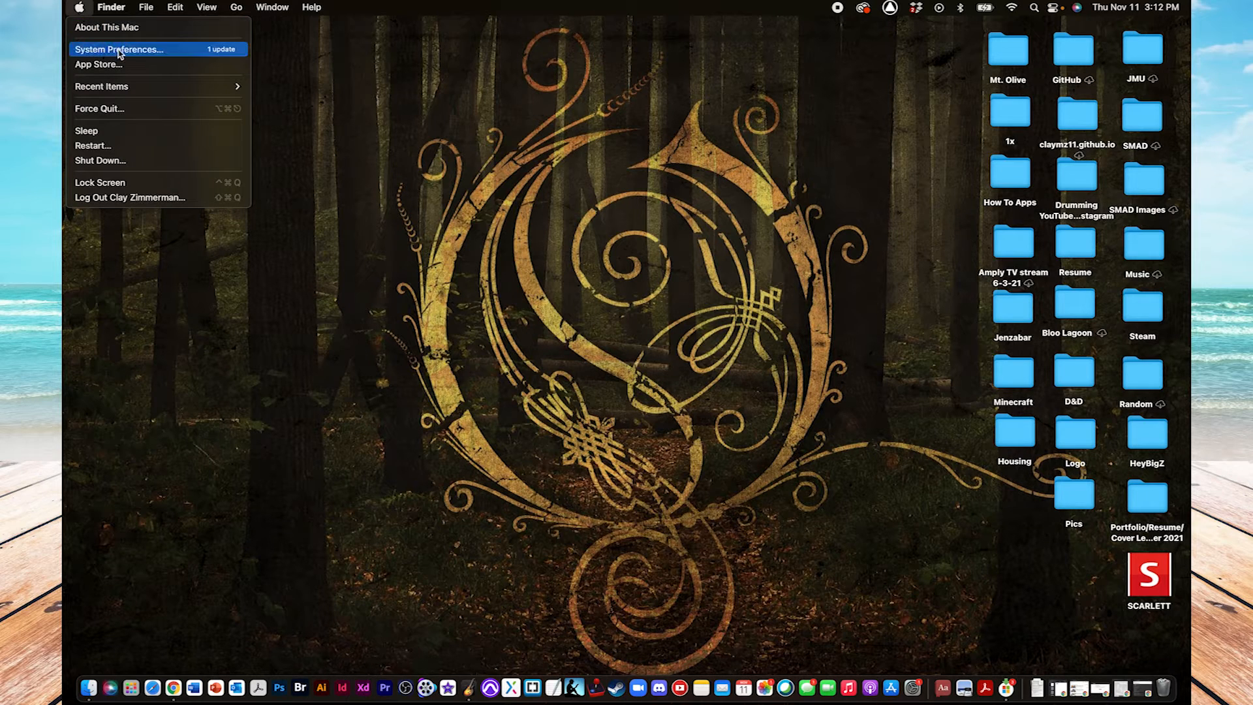
click(176, 53)
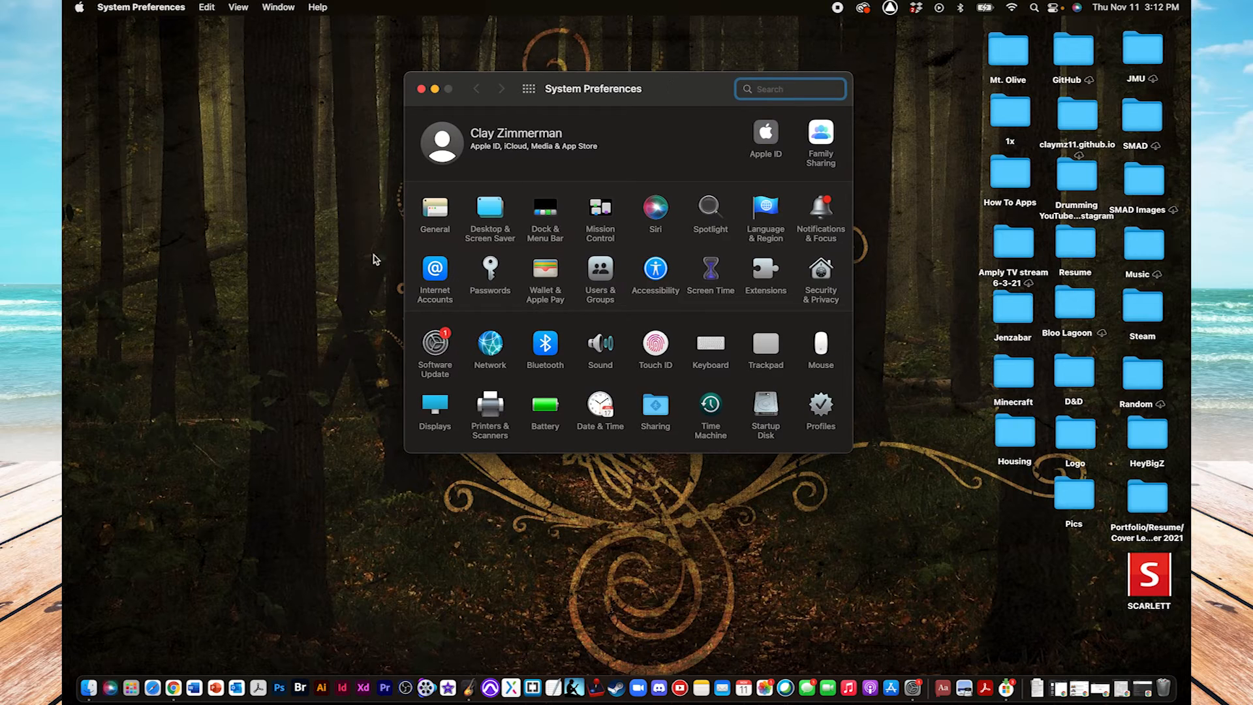
mouse_move(398, 469)
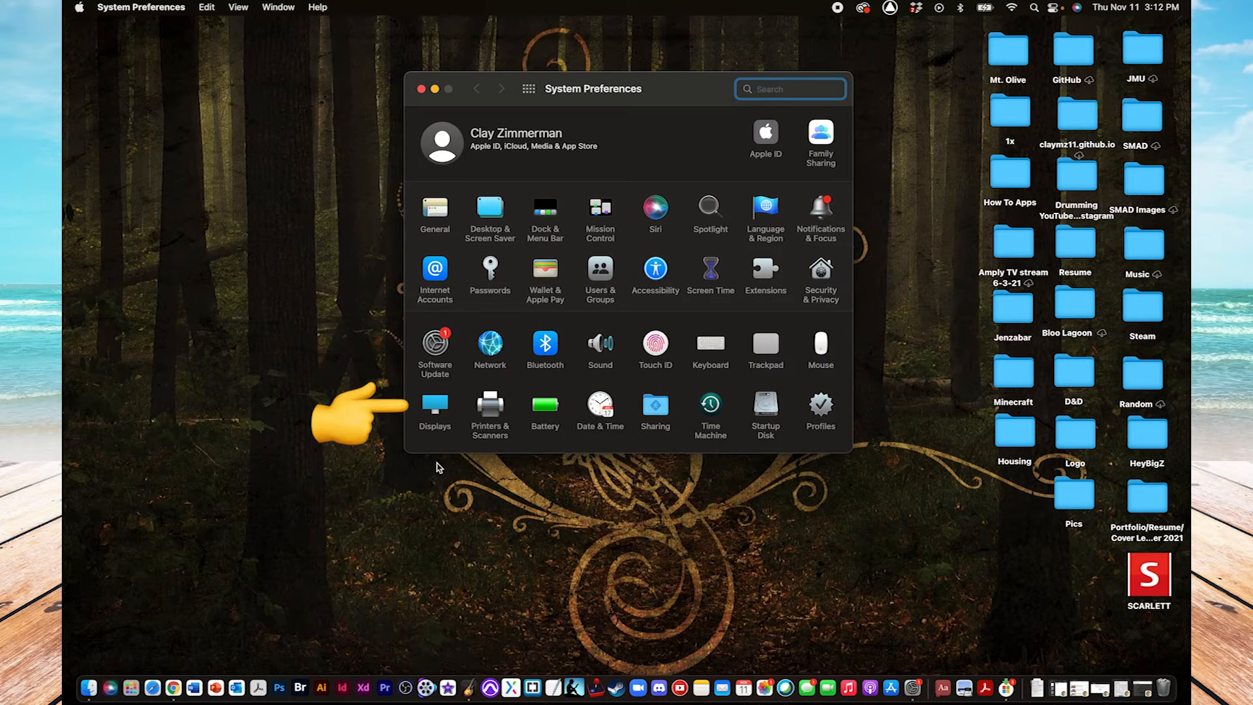
mouse_move(452, 446)
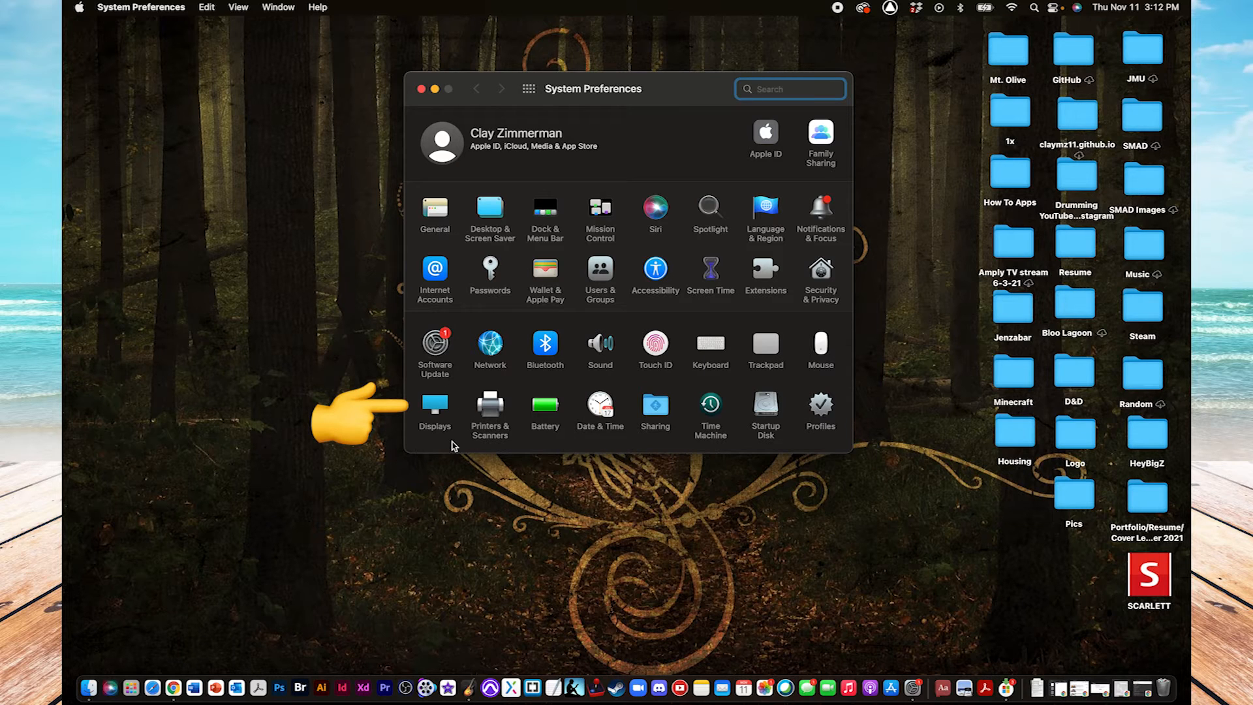
Go into the Displays pane for the built-in screen.
click(435, 407)
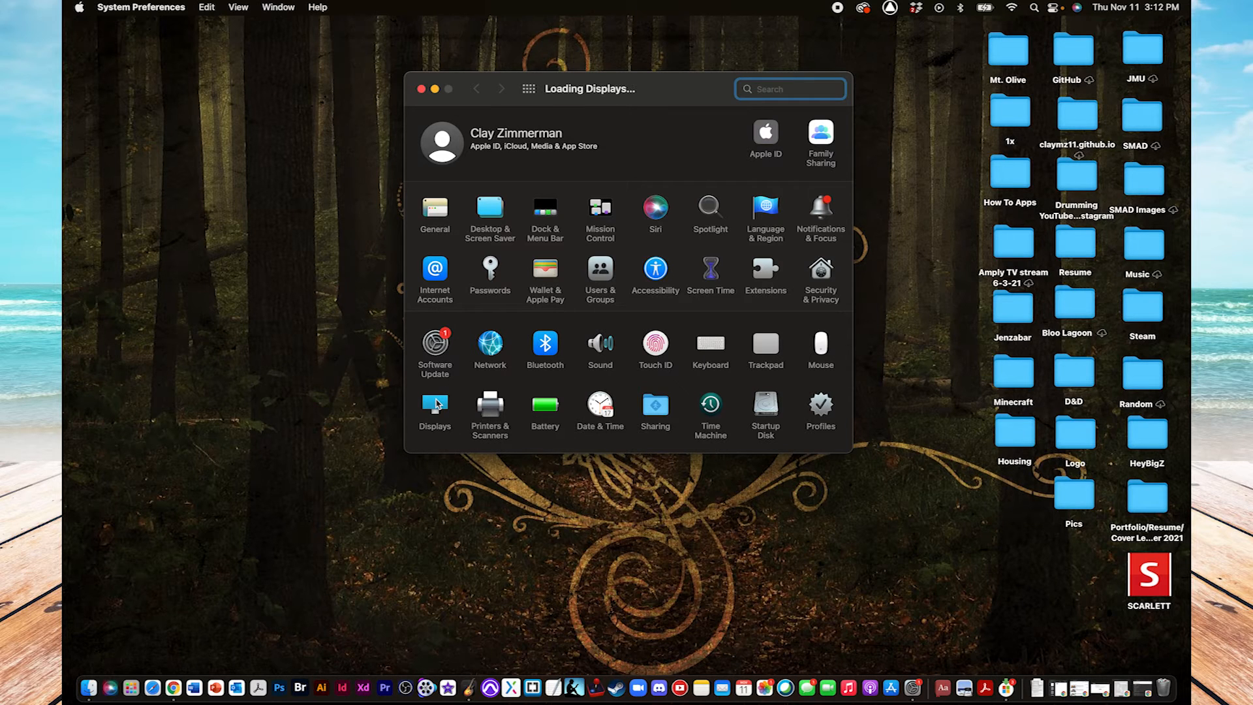
click(435, 407)
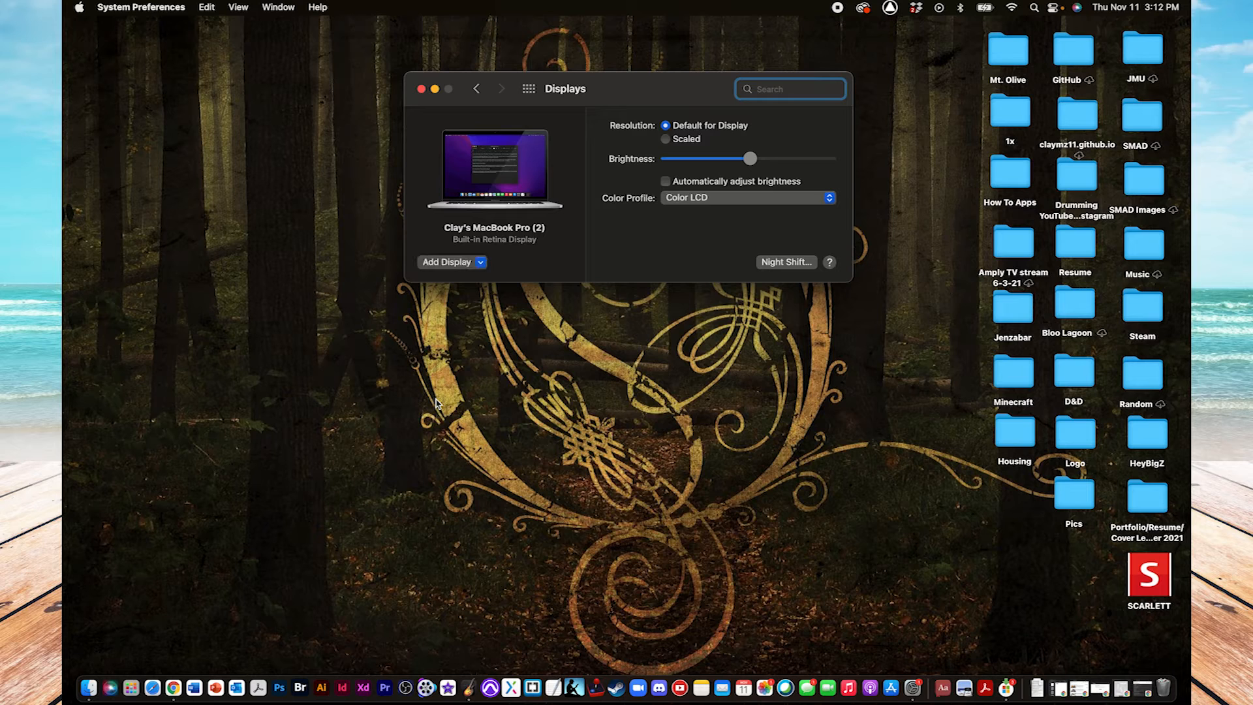
mouse_move(755, 178)
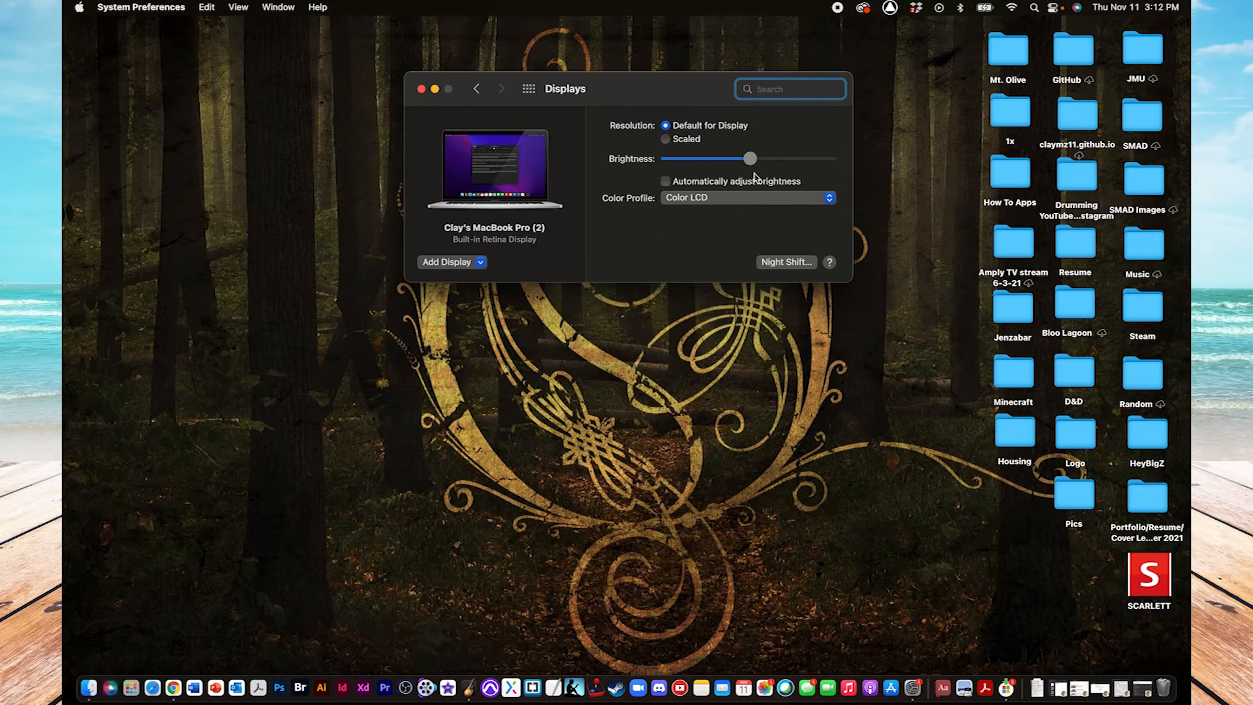
Slide the screen brightness up, down to very dim, then leave it just below the middle.
drag(750, 158, 741, 158)
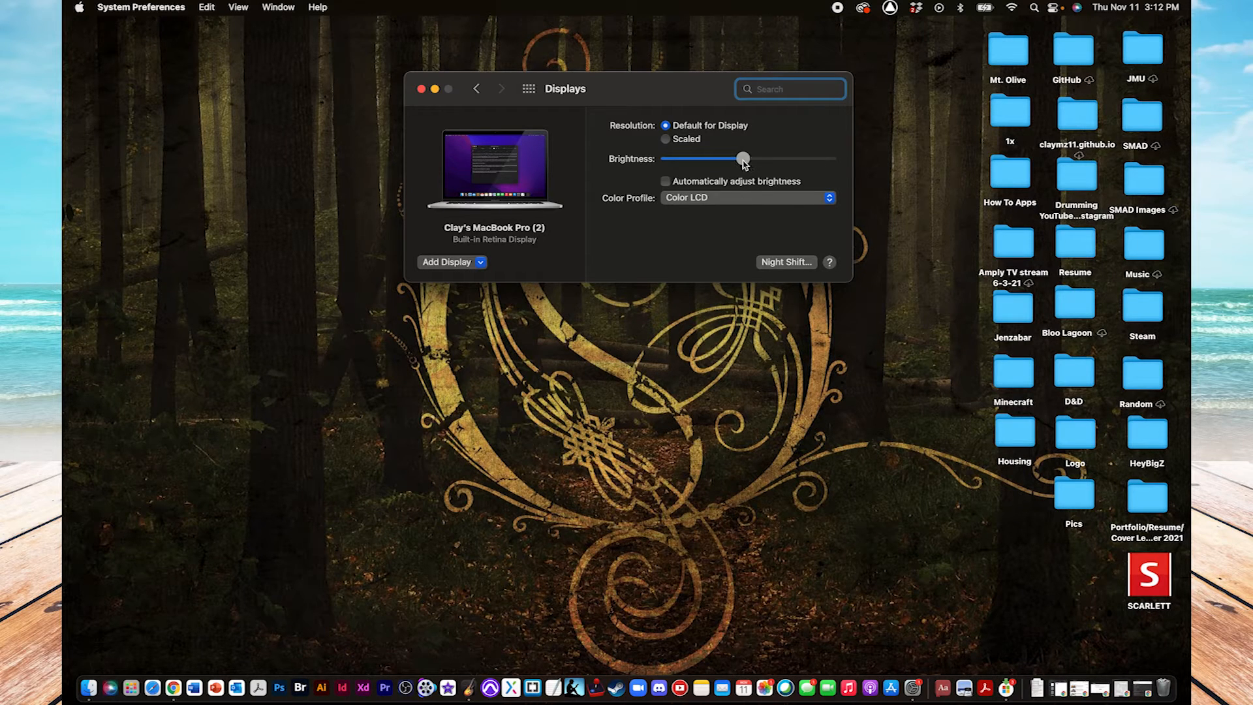
drag(743, 158, 775, 157)
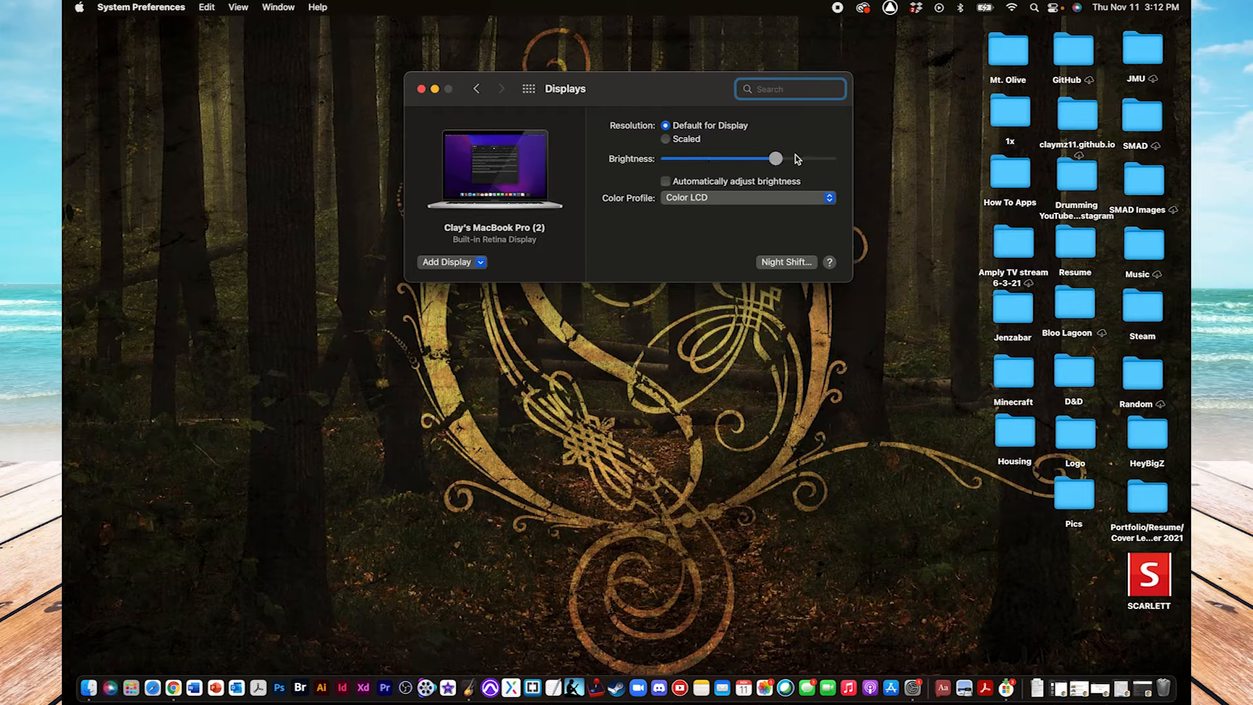
drag(773, 158, 679, 157)
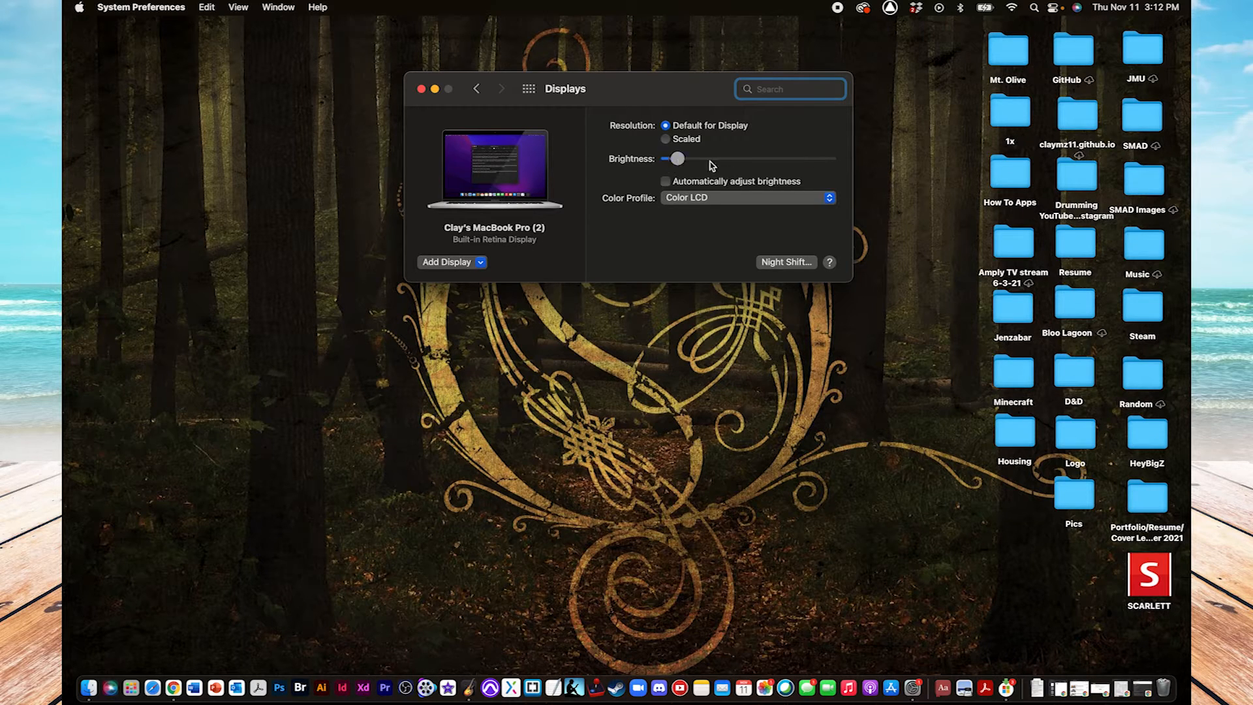
drag(677, 158, 739, 158)
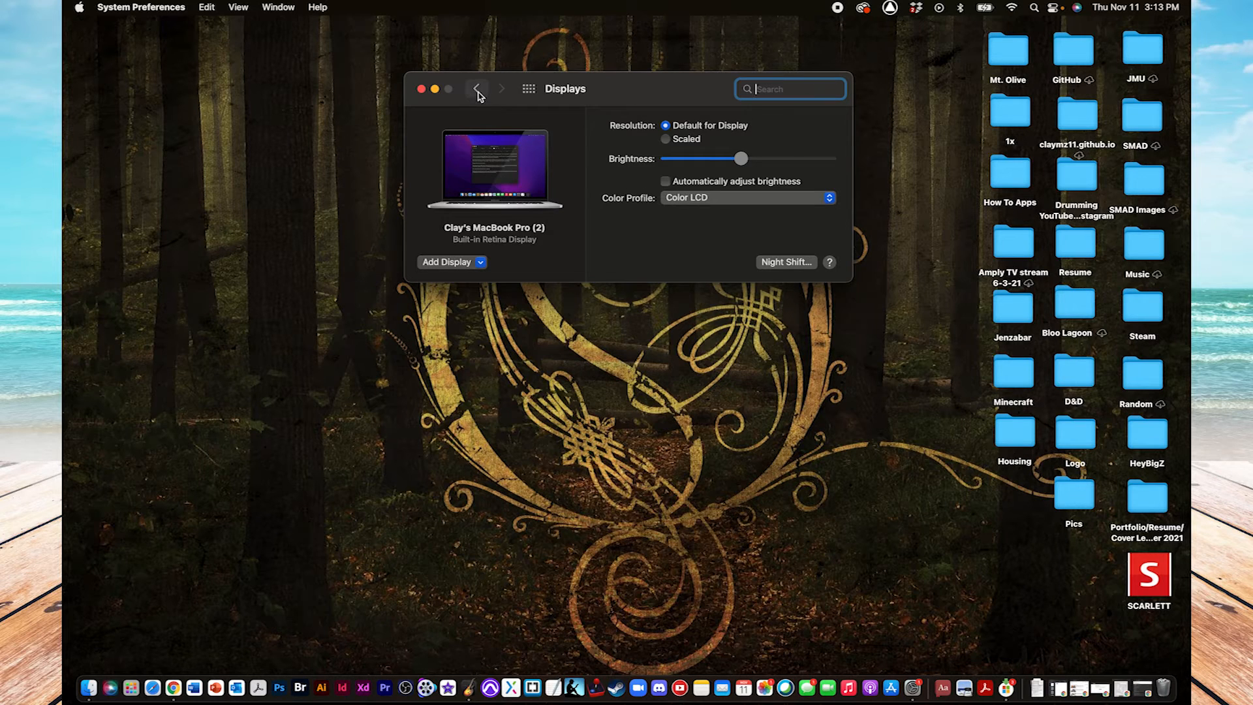
Return to the preferences overview and go into the Keyboard pane.
click(477, 89)
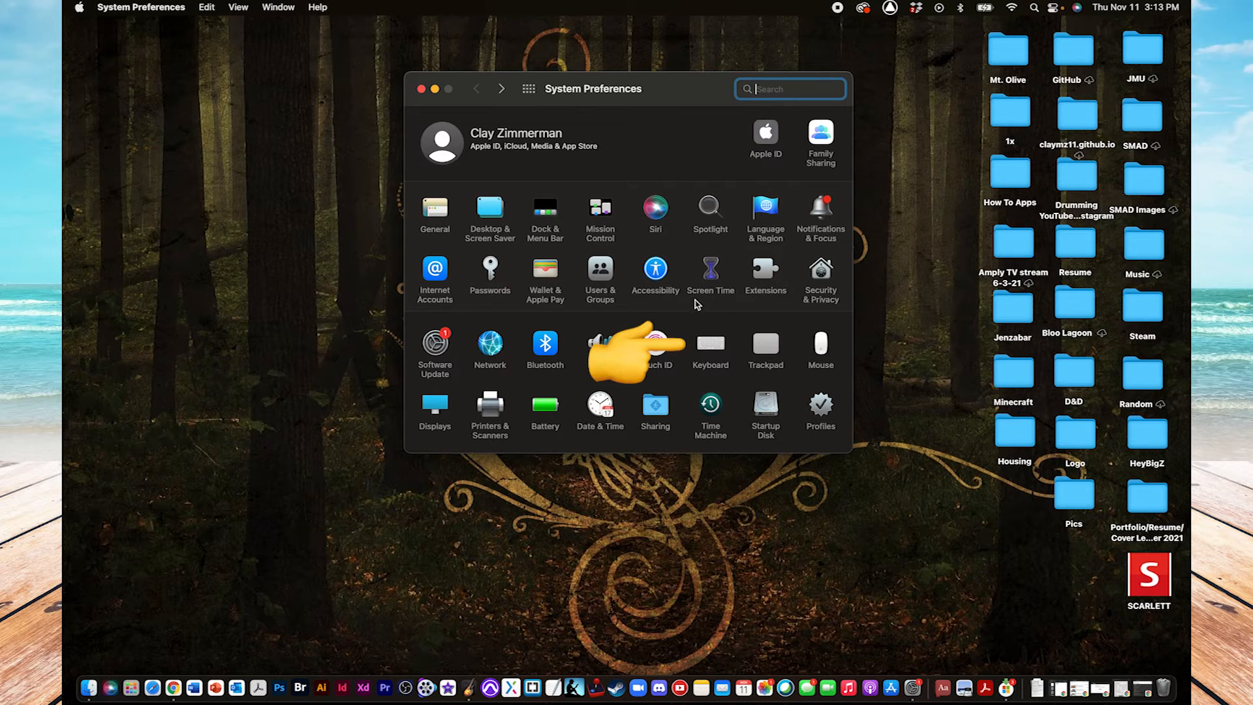
mouse_move(715, 353)
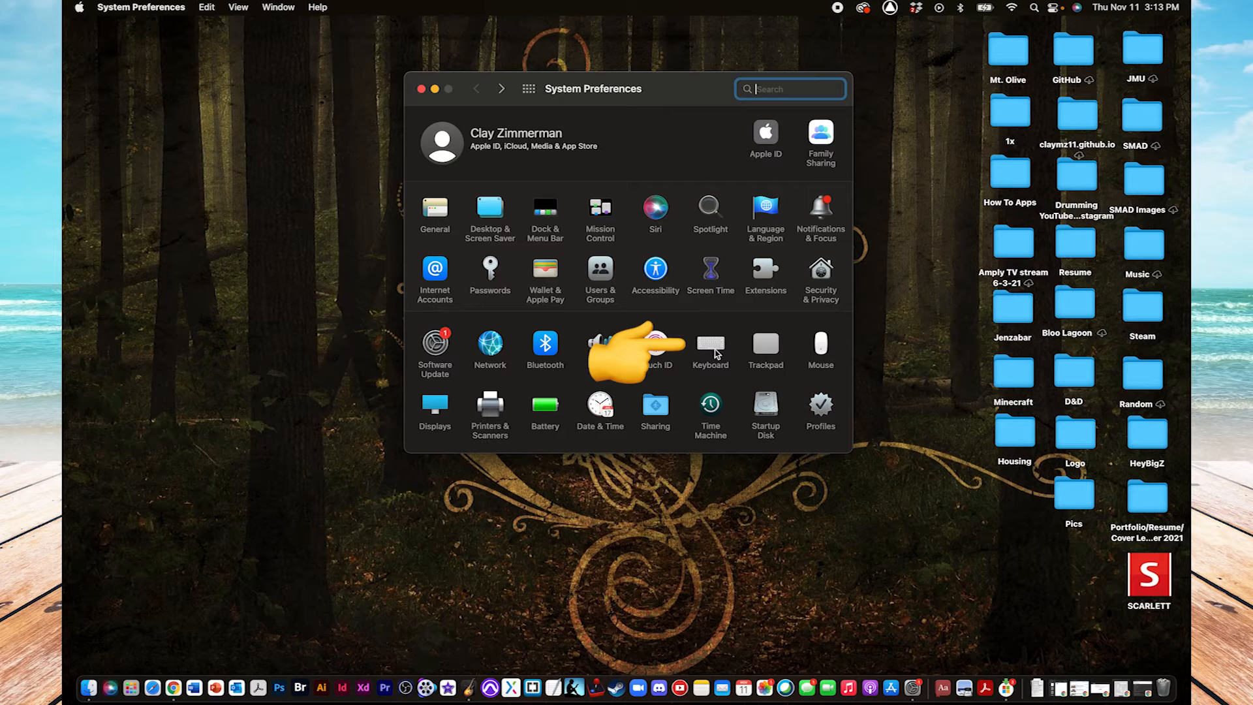
click(709, 349)
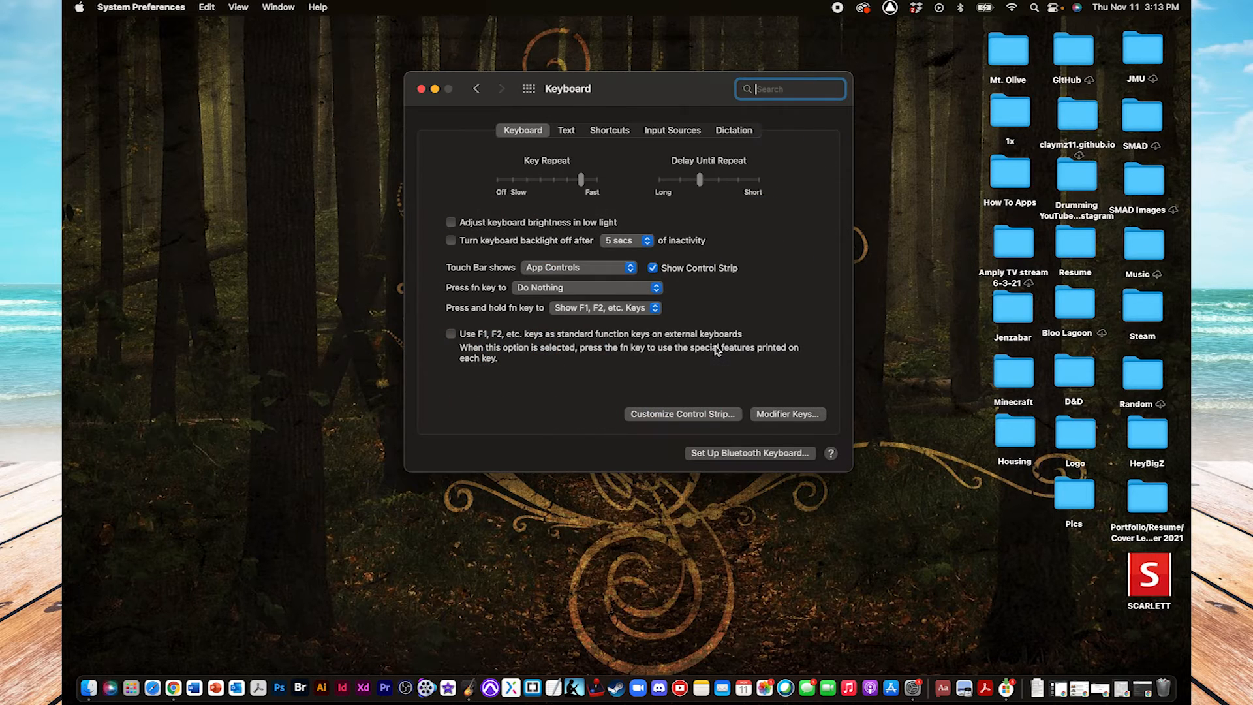
mouse_move(637, 384)
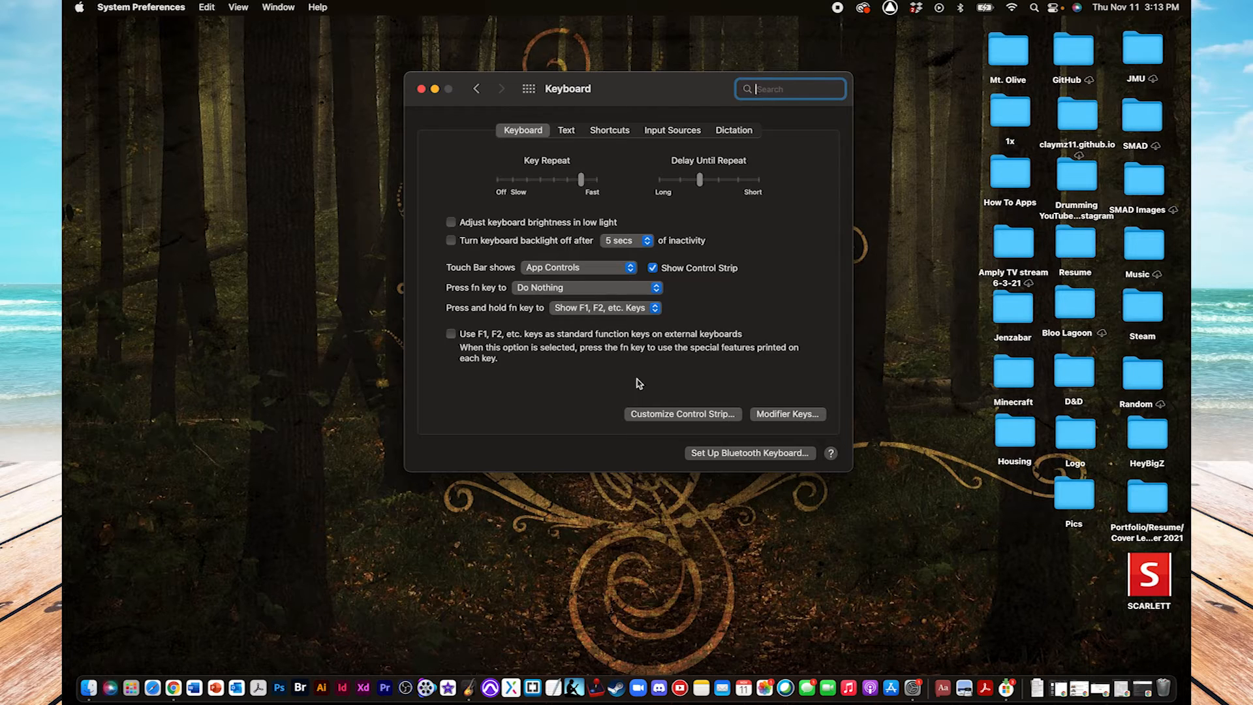
mouse_move(572, 370)
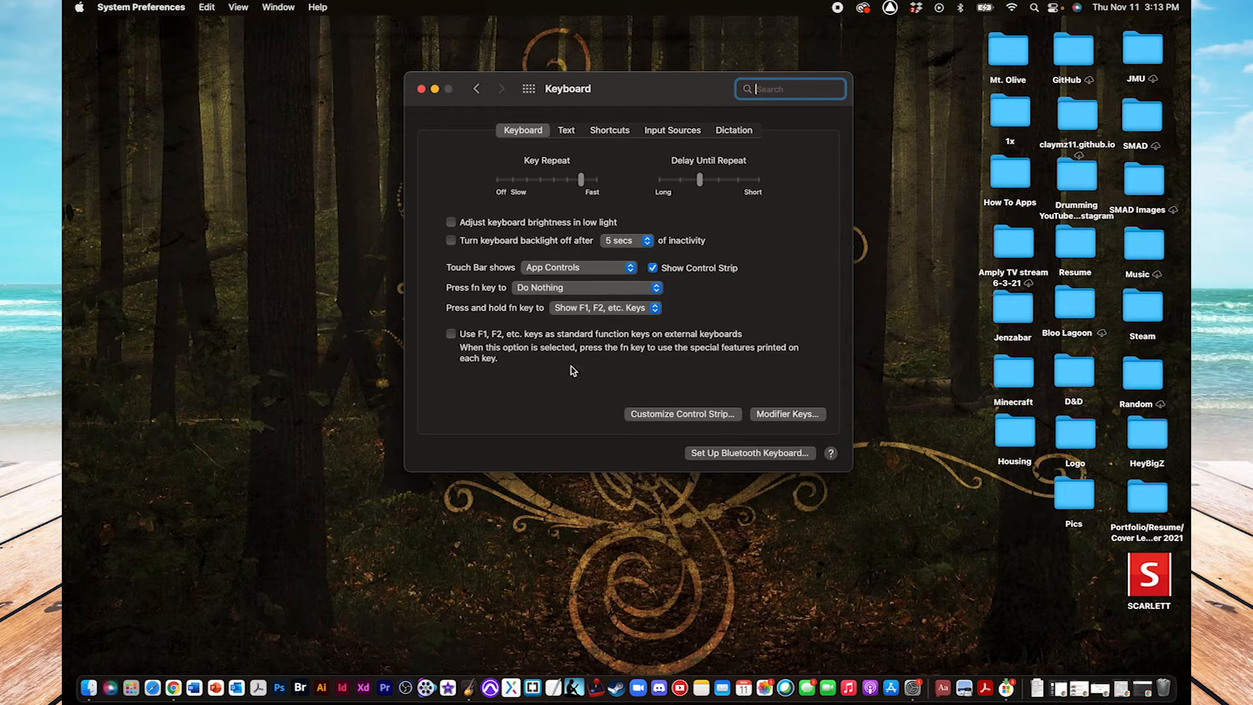
mouse_move(428, 223)
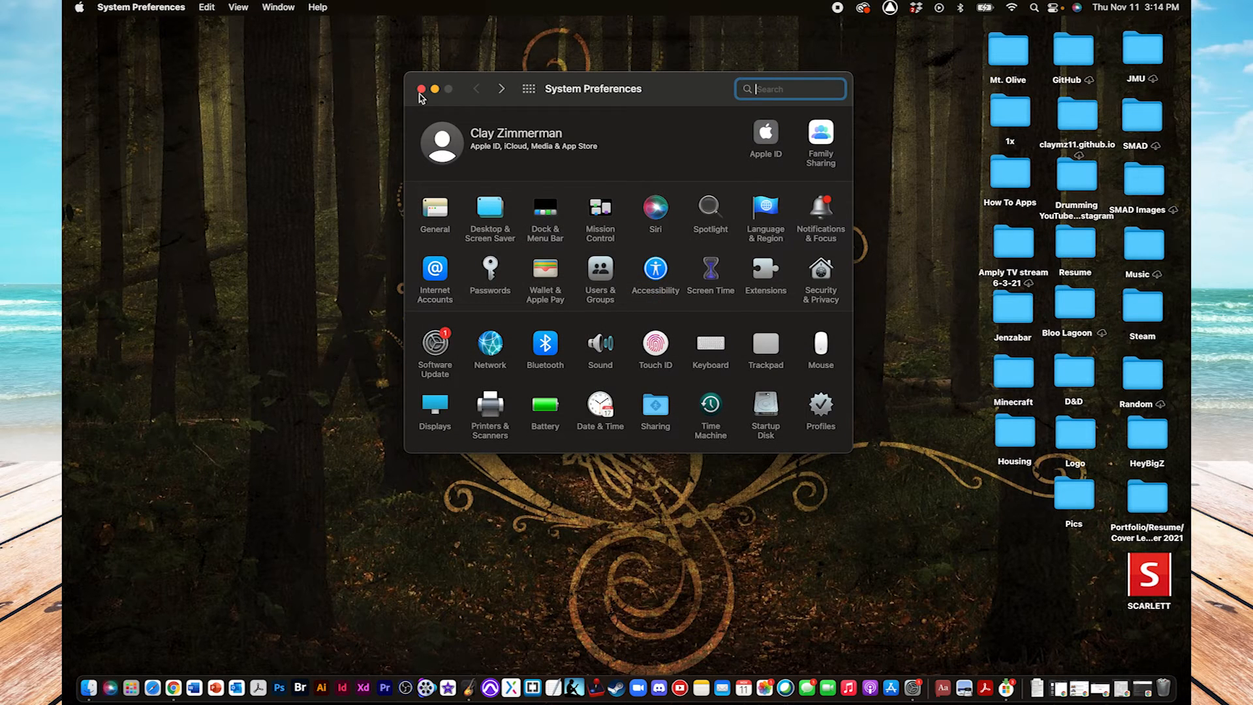
Close the System Preferences window, leaving the Finder desktop showing.
click(423, 88)
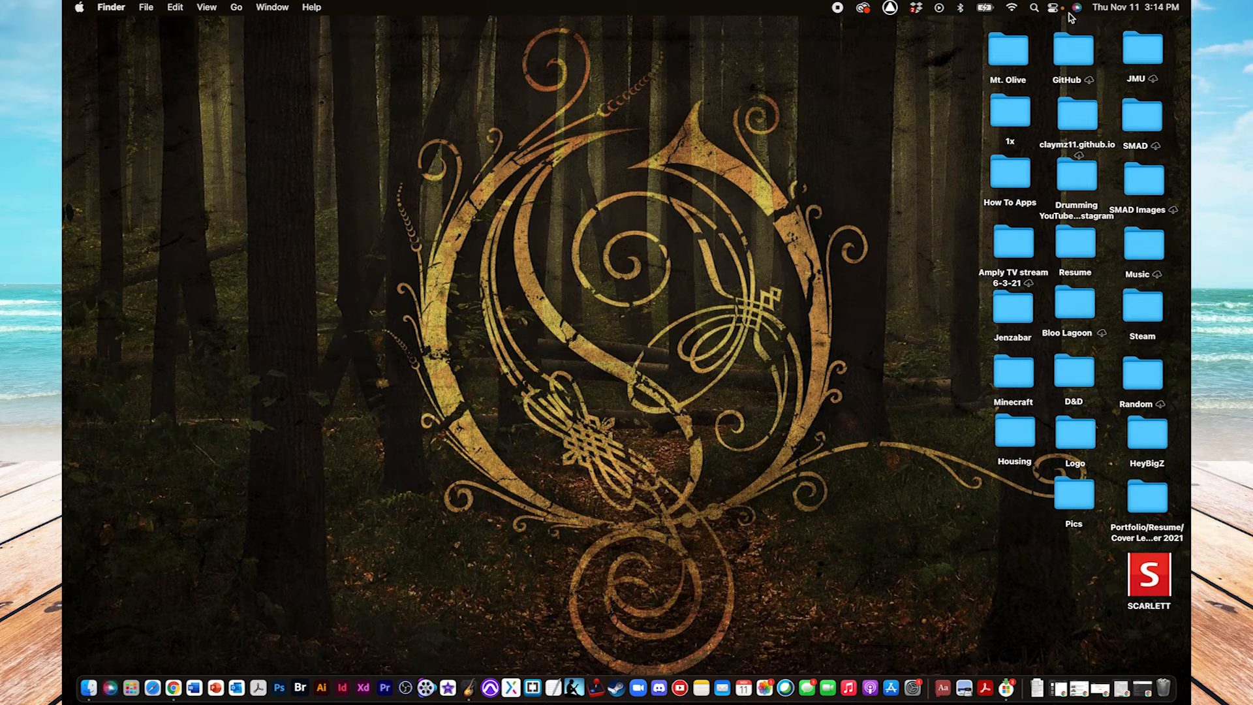
mouse_move(1065, 7)
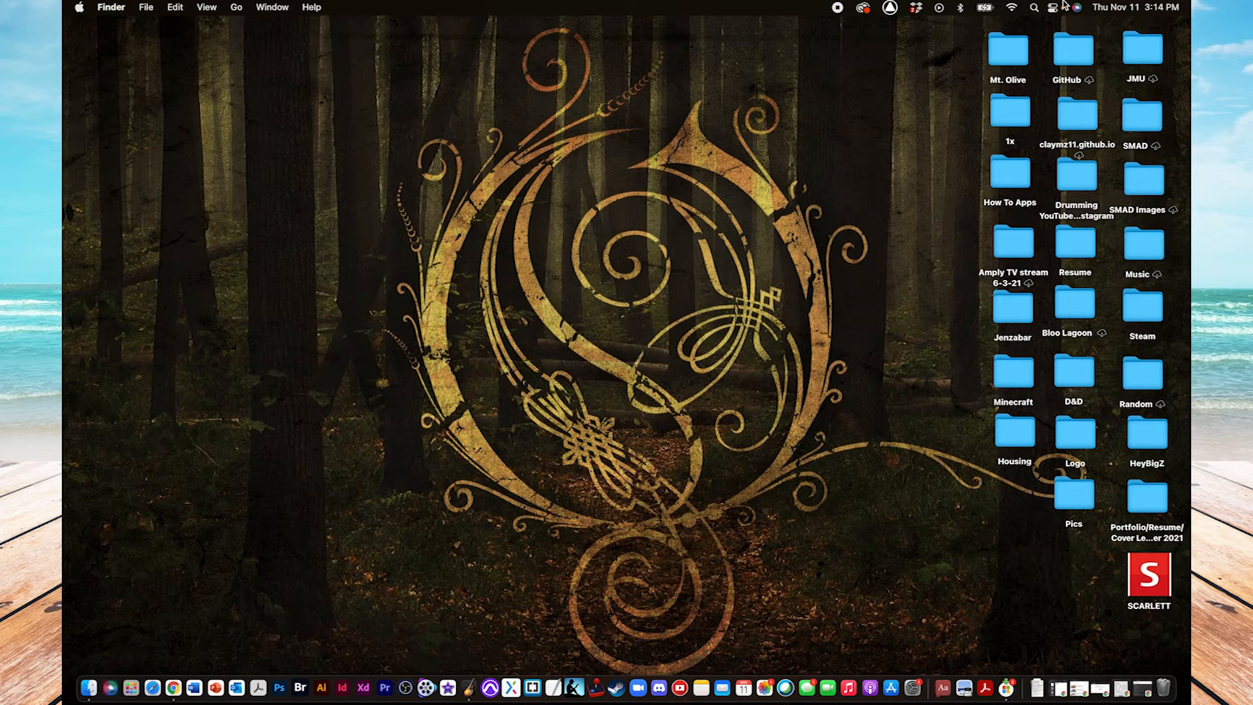
mouse_move(1043, 28)
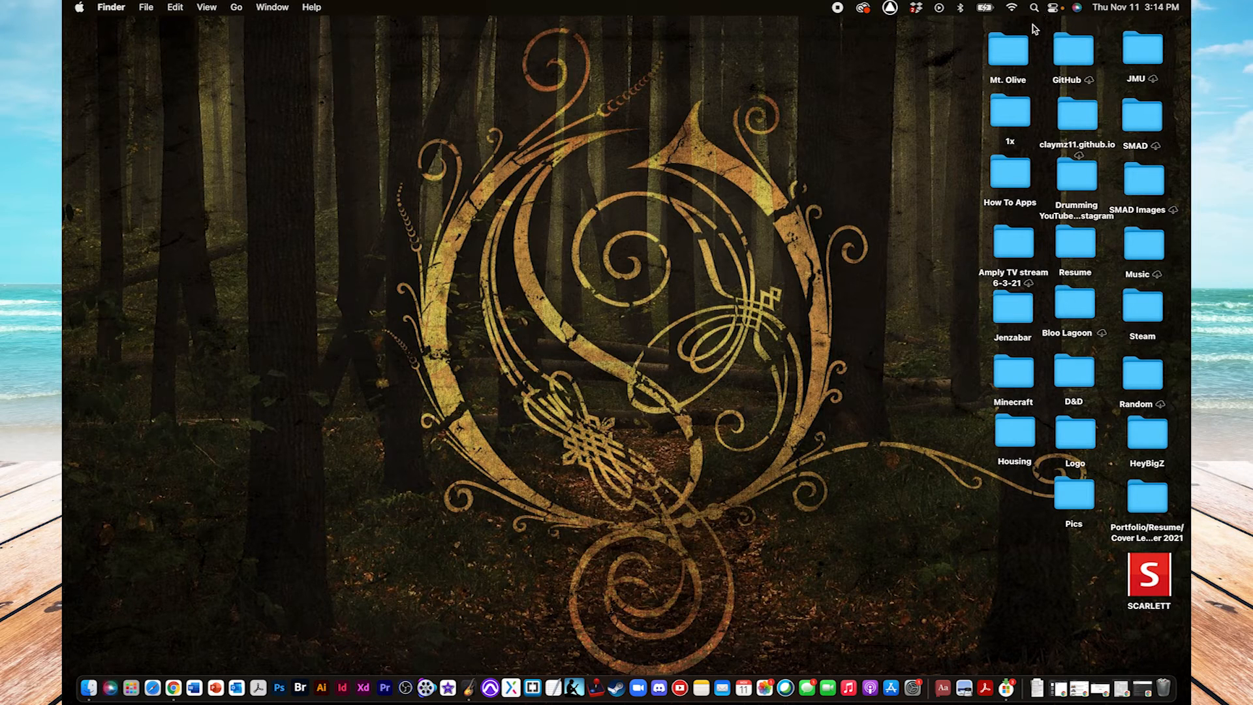
mouse_move(1058, 25)
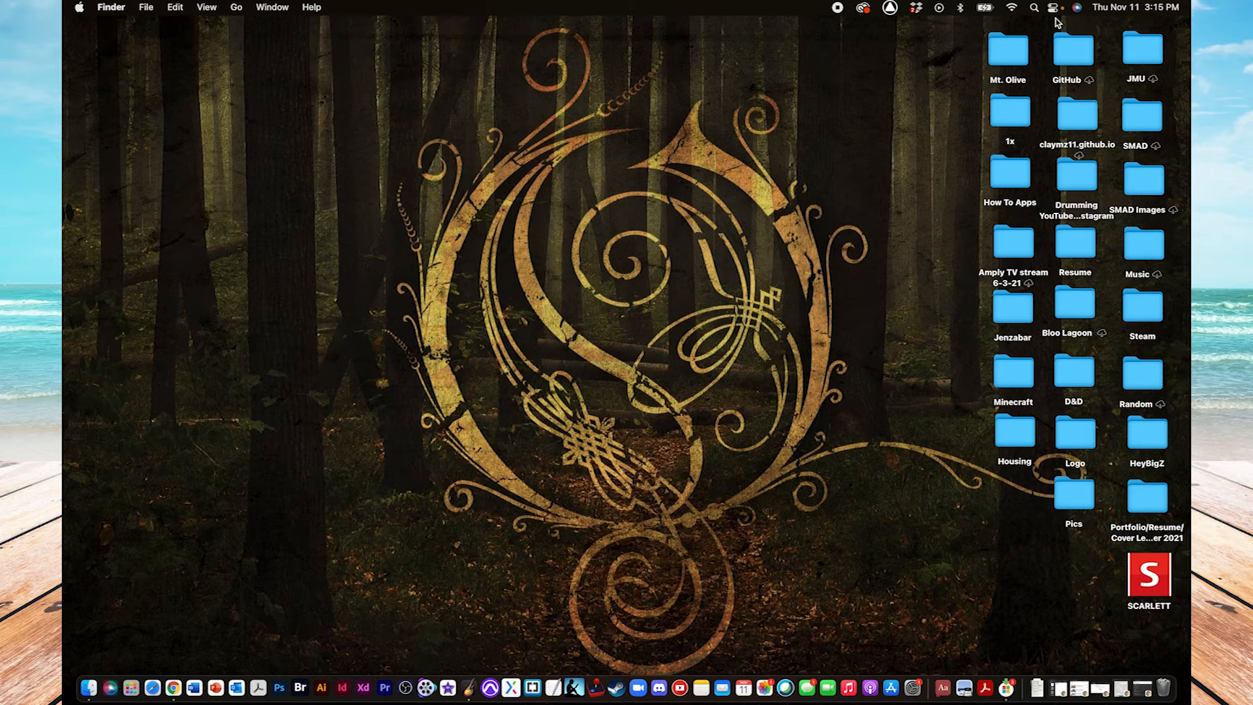
Raise the display brightness slightly from the menu-bar Control Center.
click(1054, 8)
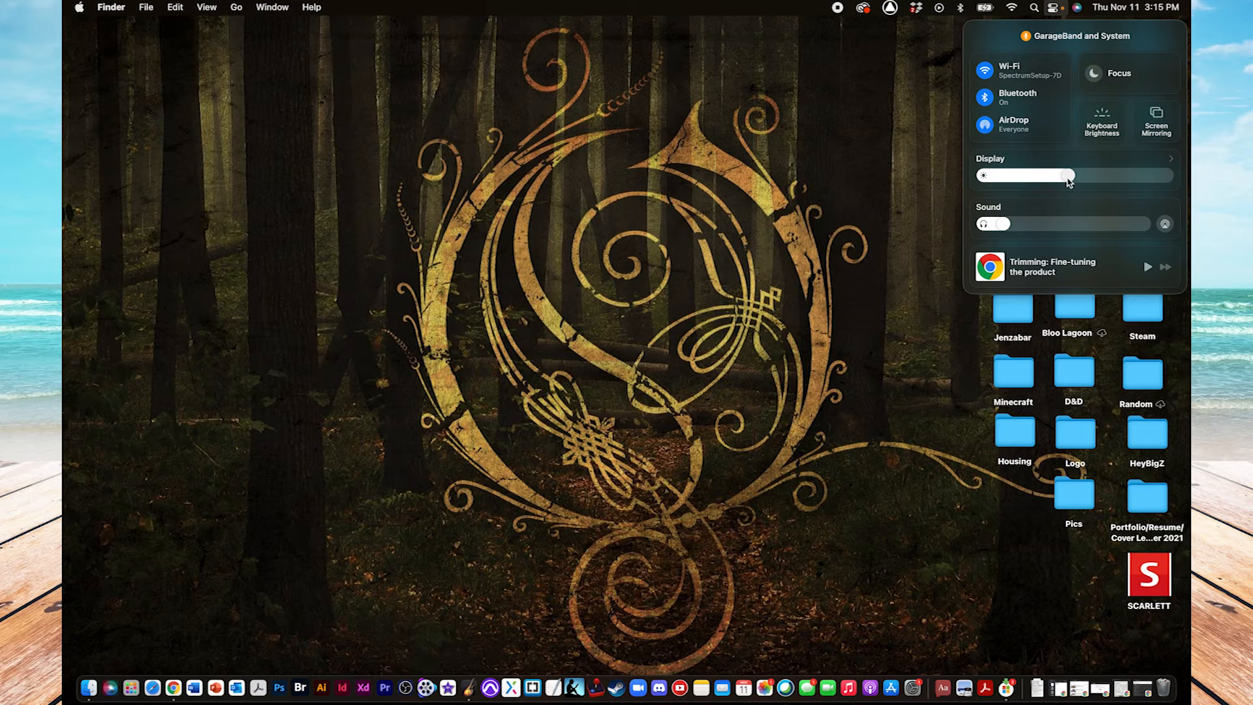
drag(1047, 175, 1083, 175)
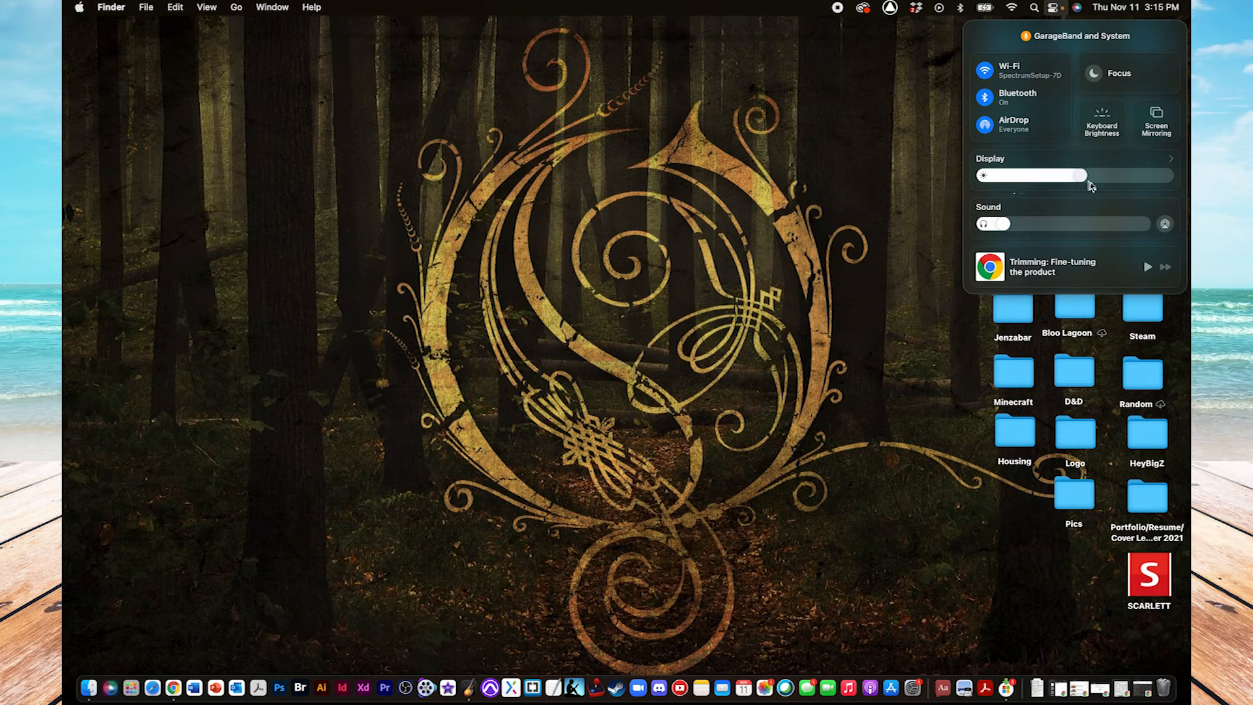
drag(1079, 175, 1067, 175)
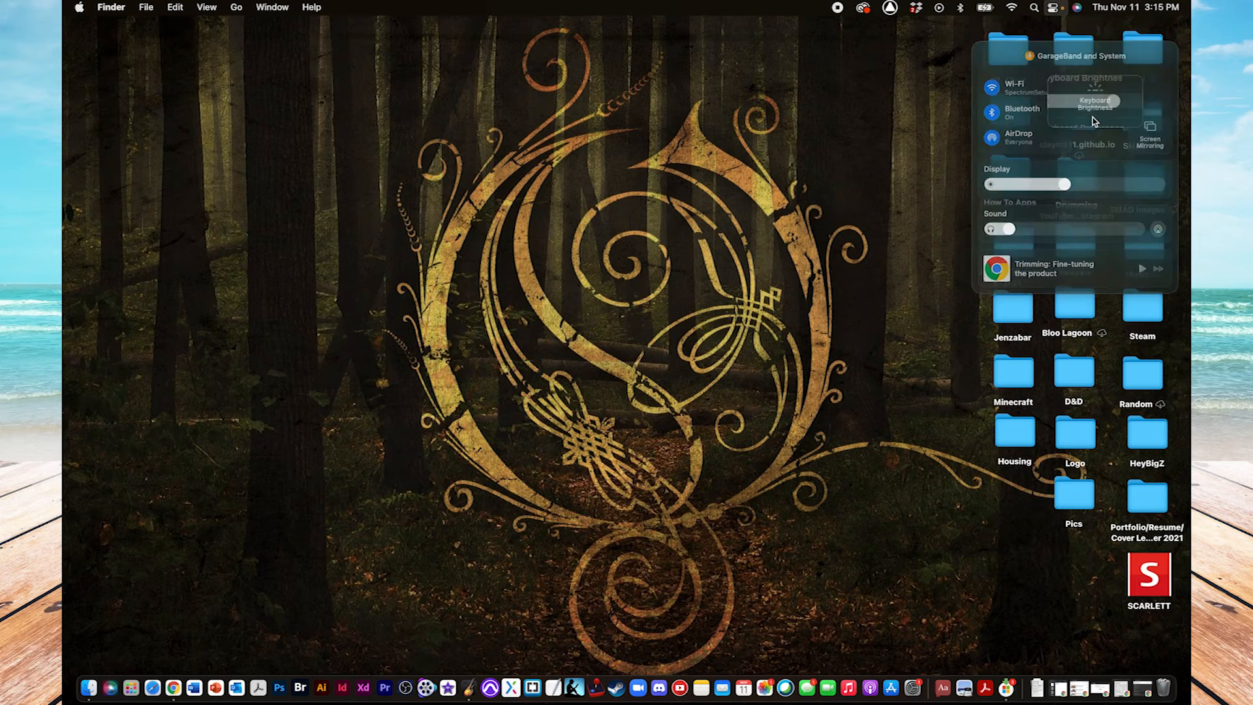
Dim the keyboard backlight via the Keyboard Brightness module, fine-tuning it to a low level.
click(1094, 104)
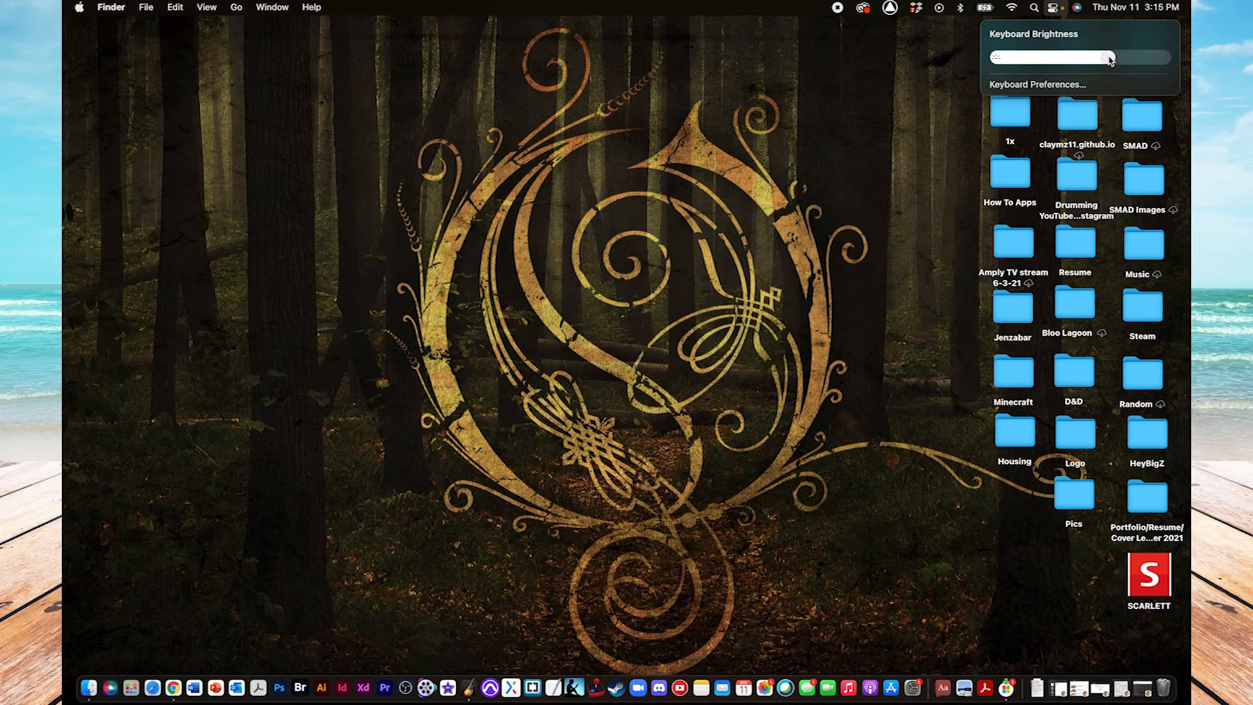
drag(1110, 57, 1009, 57)
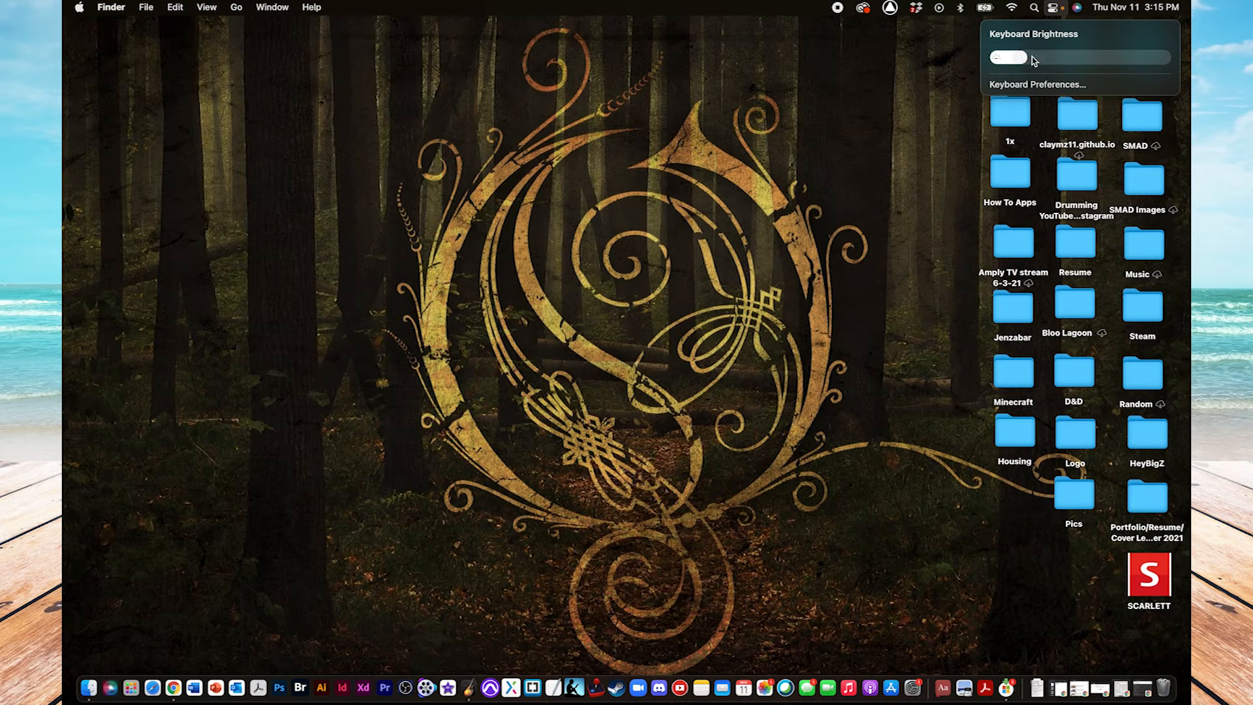
drag(1005, 58, 1043, 58)
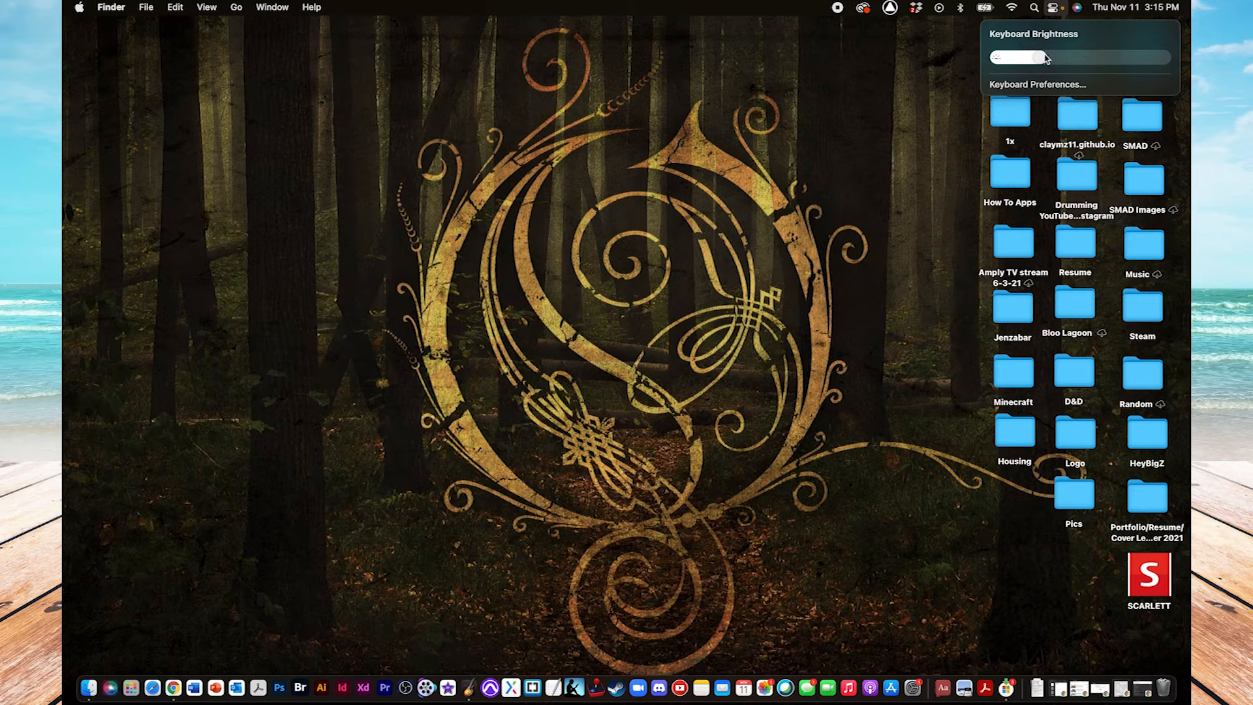
drag(1022, 57, 1111, 57)
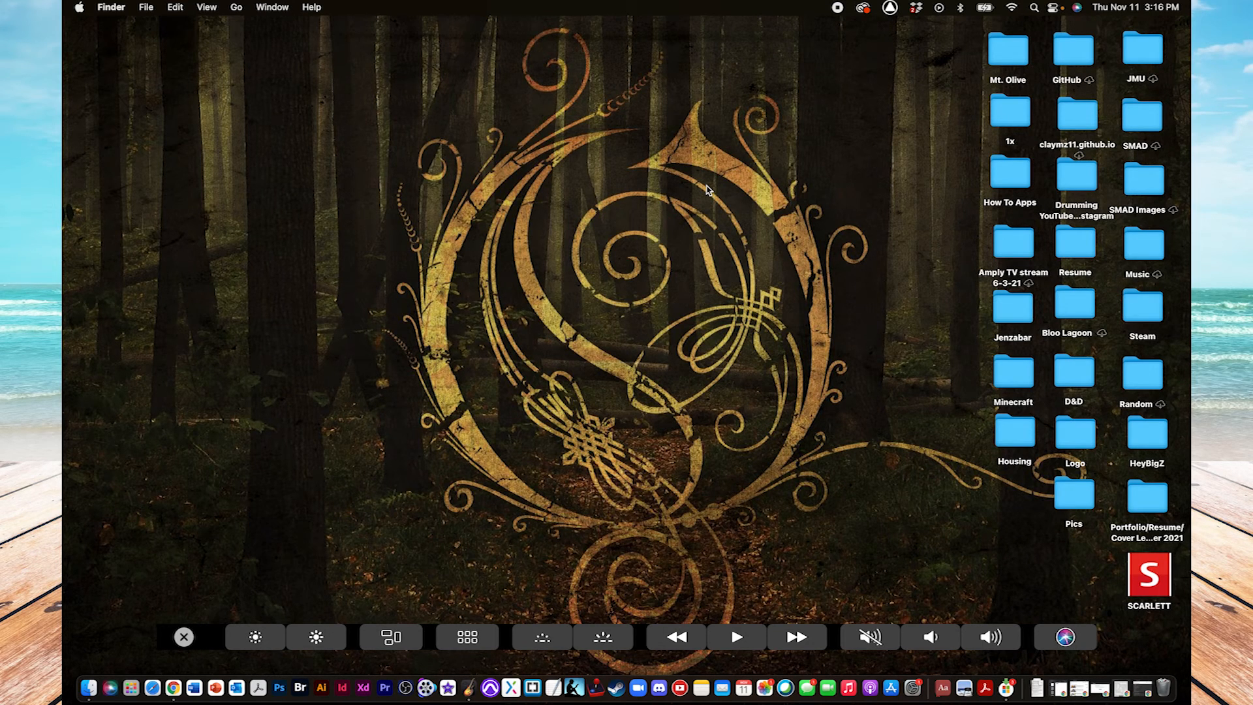
Dismiss the expanded Control Strip and show the Touch Bar brightness slider.
click(315, 637)
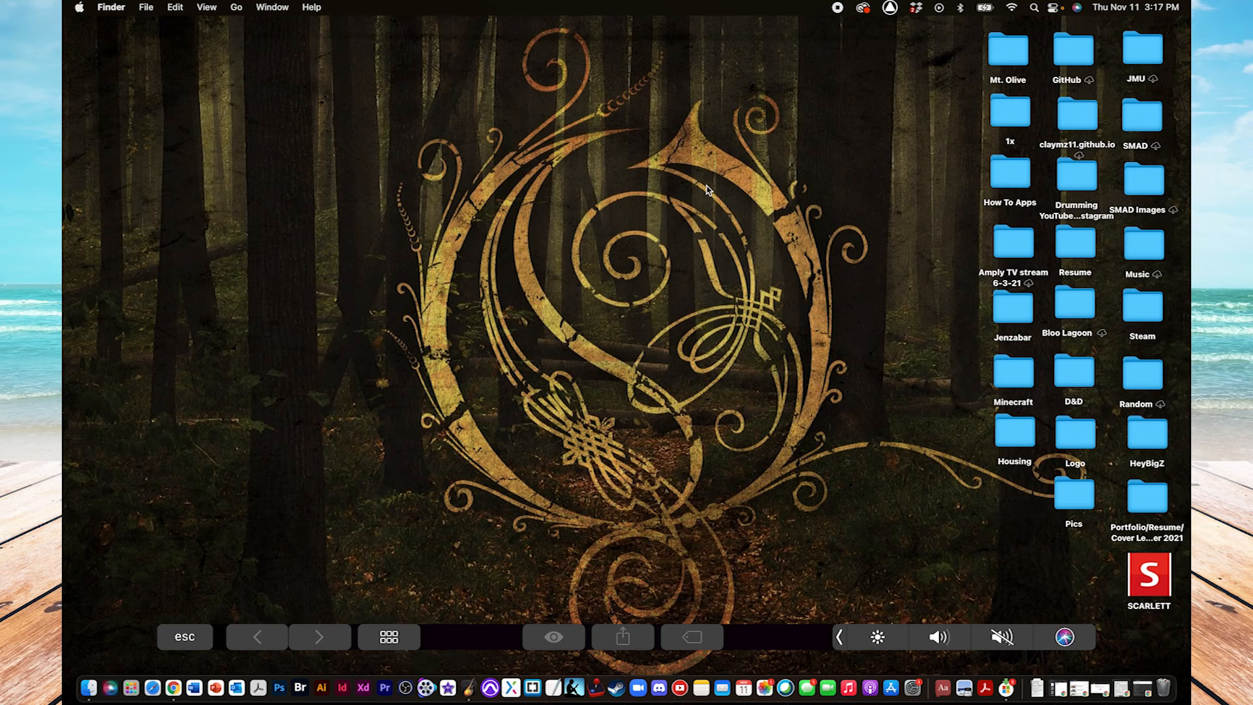
click(876, 637)
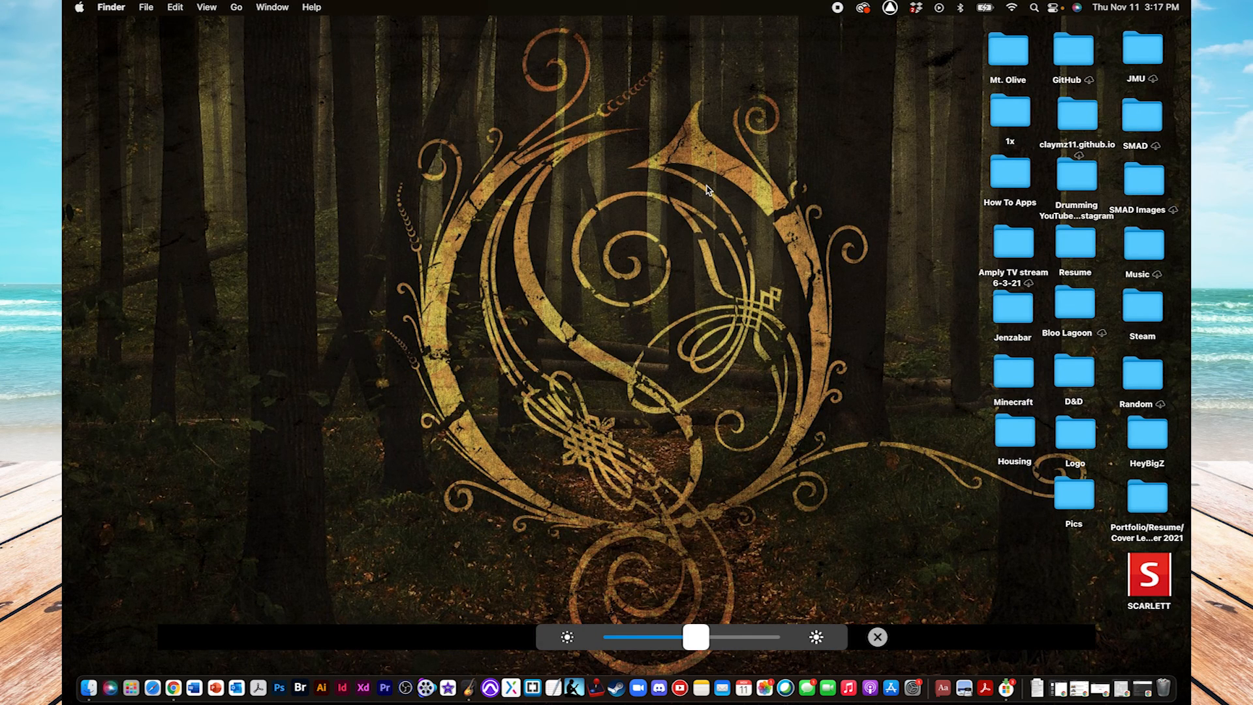